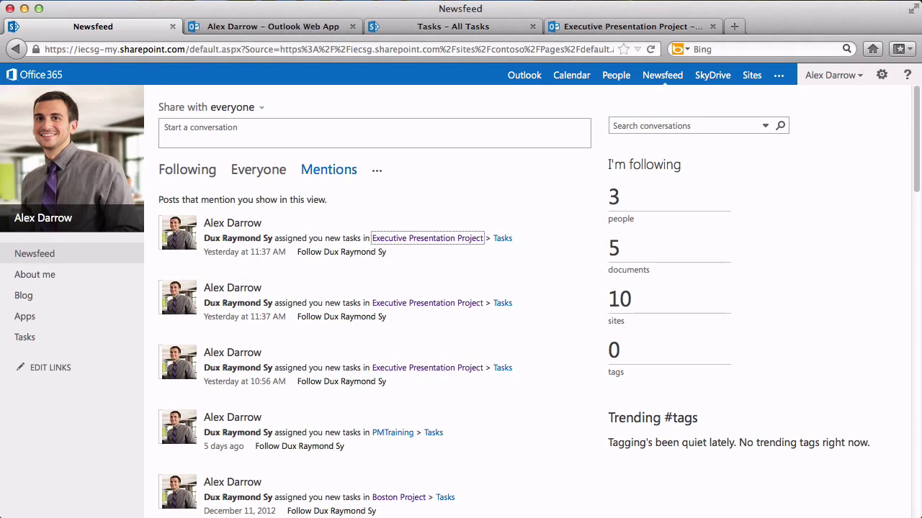
Reach the Executive Presentation Project site via the newsfeed mention and the invitation email link.
click(426, 237)
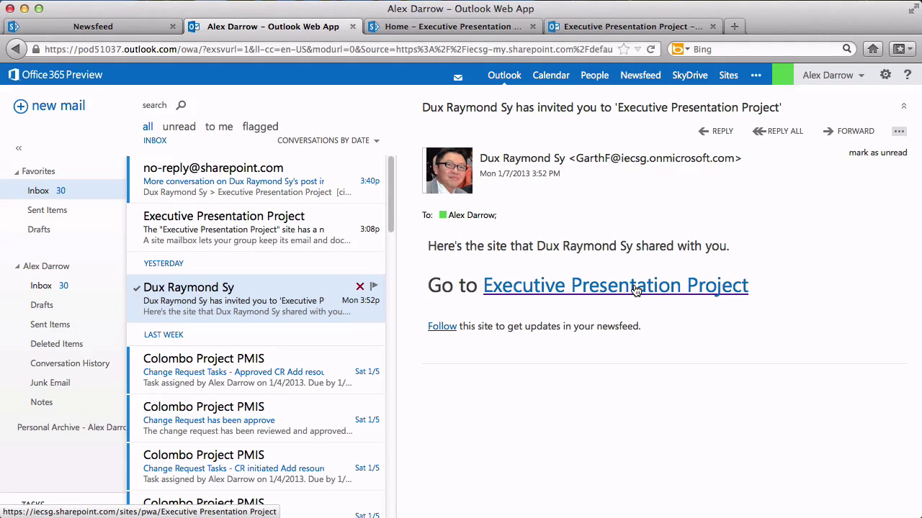
click(615, 286)
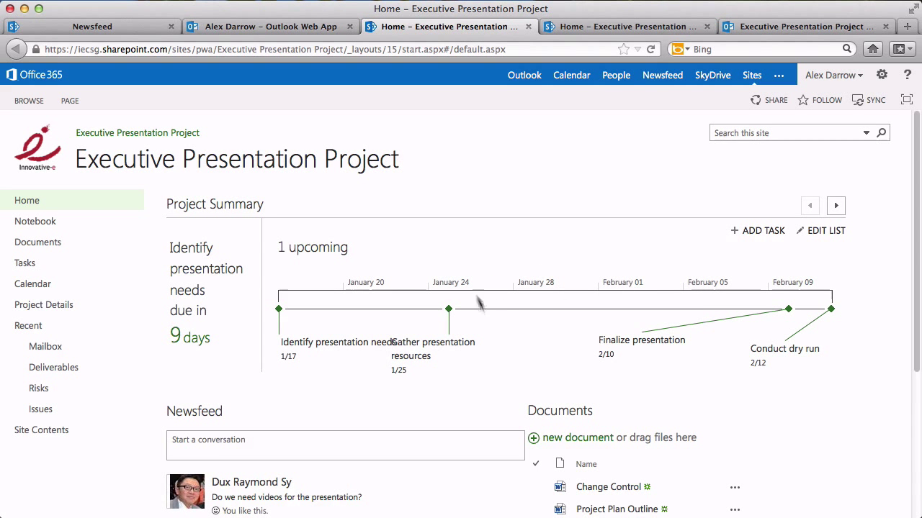
Review the project timeline and go to the project's Tasks list from the left navigation.
scroll(down, 3)
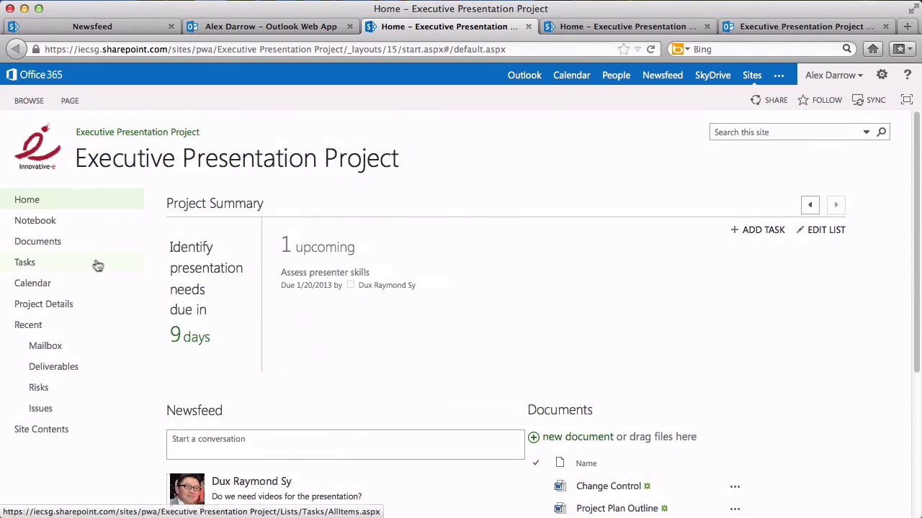
click(24, 262)
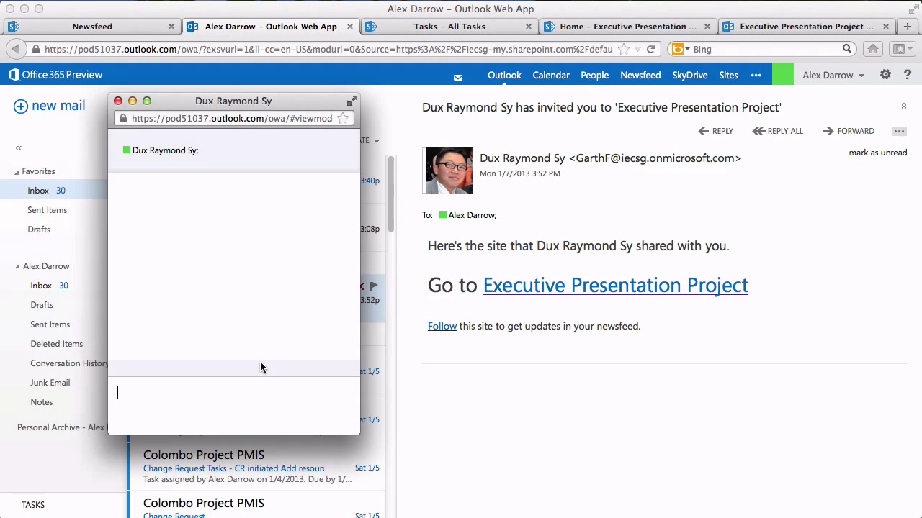
Write the IM greeting 'Hey Dux! Good Mor...' to the colleague.
text(Hey Dux)
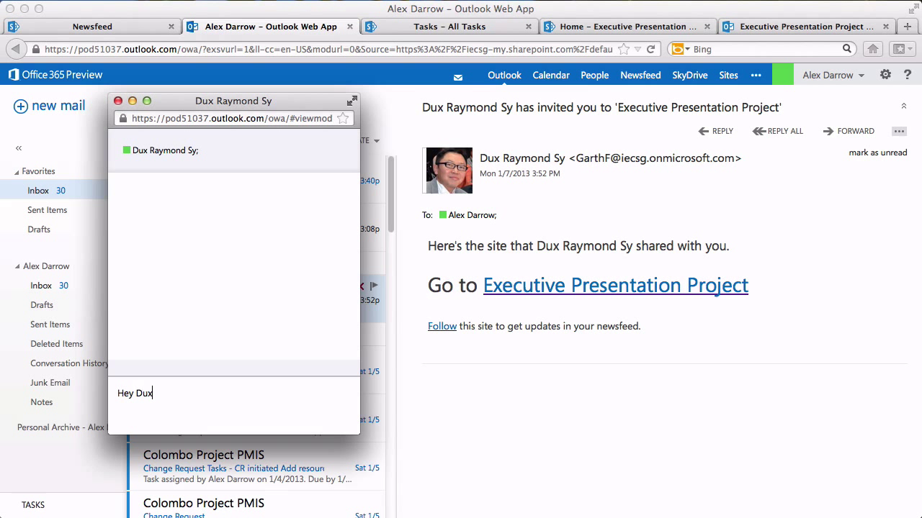
text(! Good Mor)
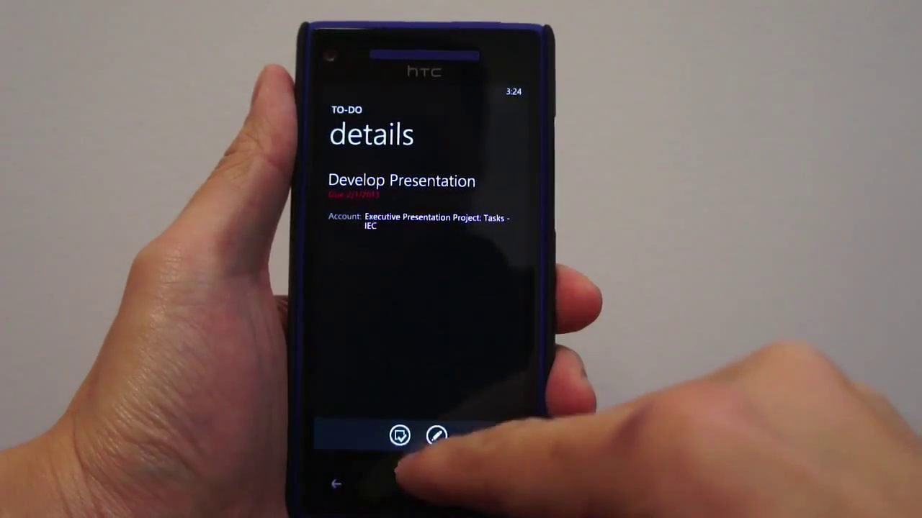
View the Develop Presentation task details in the phone's To-Do app.
click(337, 484)
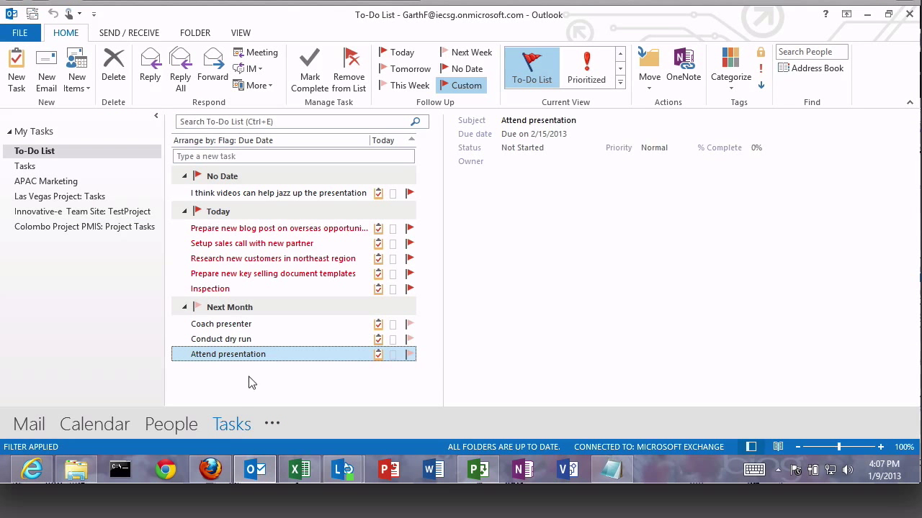
View the Attend presentation task from the Outlook To-Do List.
double_click(228, 355)
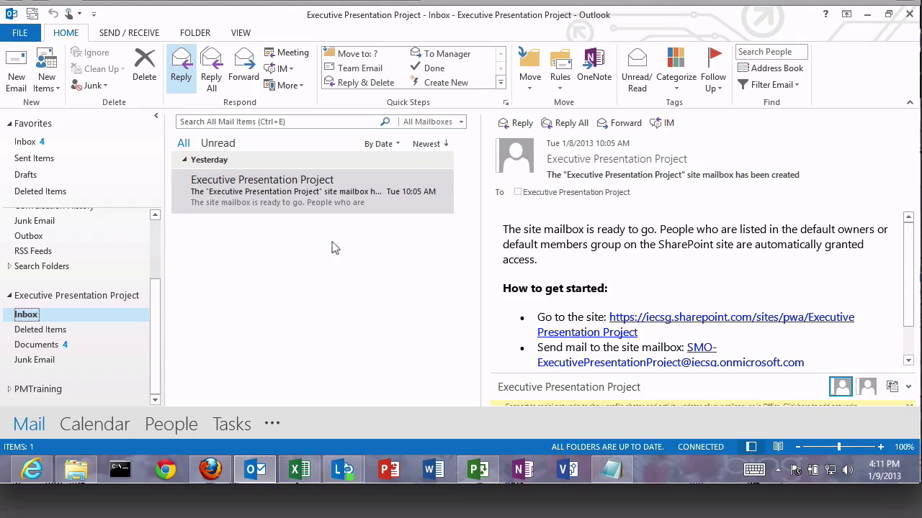
Reply to the site mailbox message with 'Looking forward to working with everyone'.
click(181, 68)
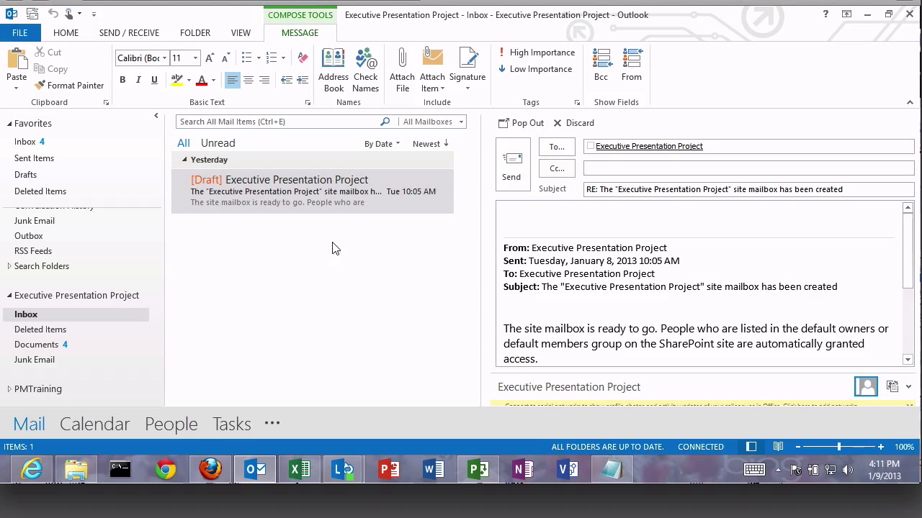
text(Looking for)
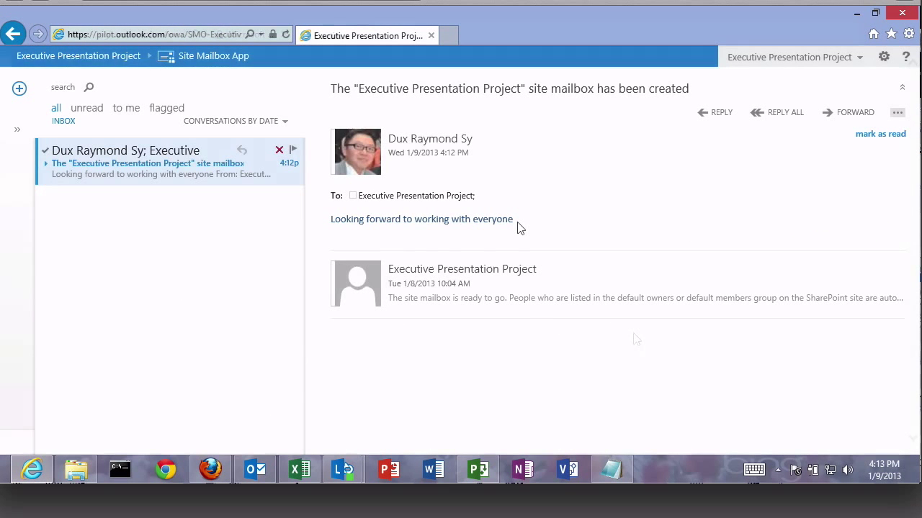
mouse_move(146, 98)
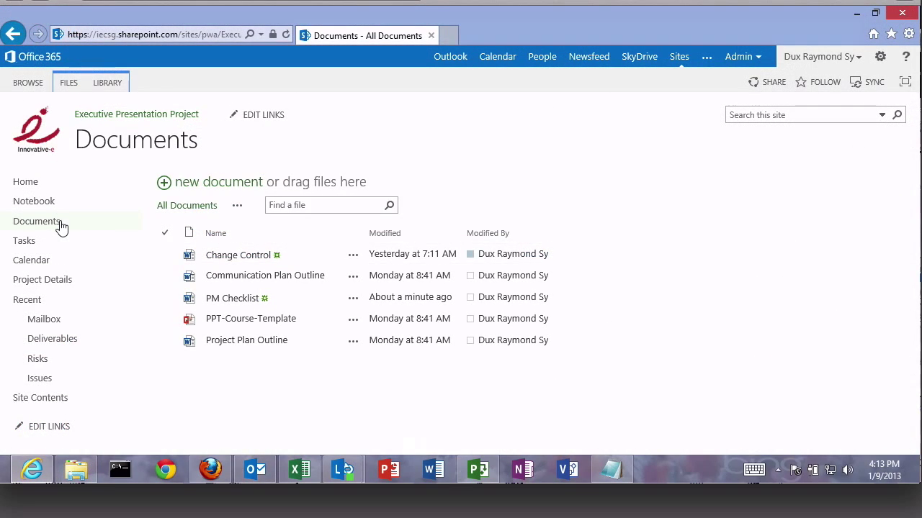
mouse_move(23, 240)
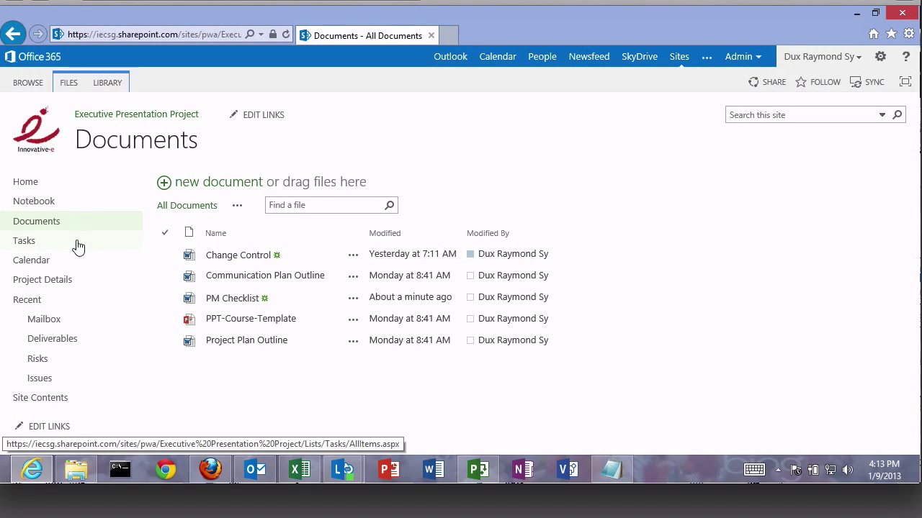